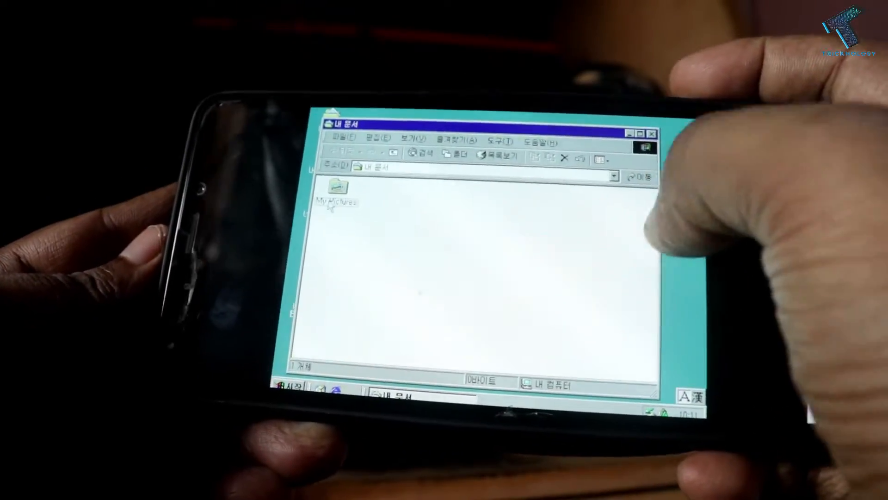
- Open the My Pictures folder from My Documents in the emulated Windows 2000
double_click(335, 190)
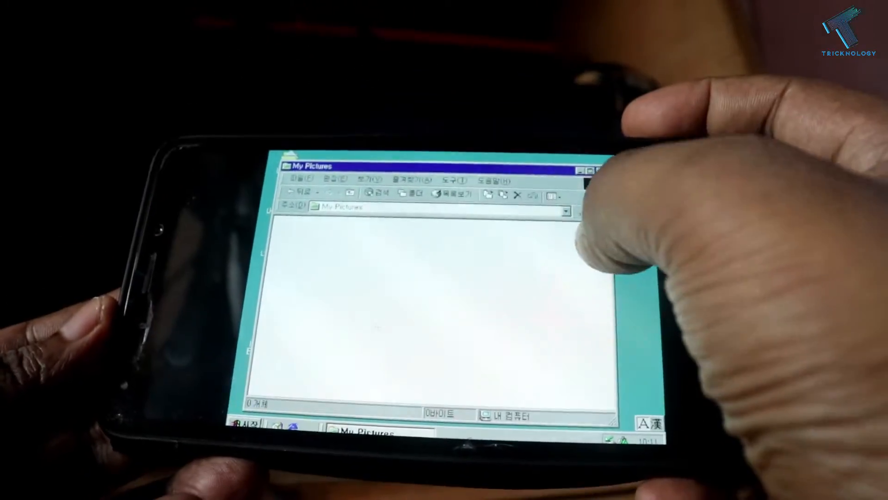
click(586, 168)
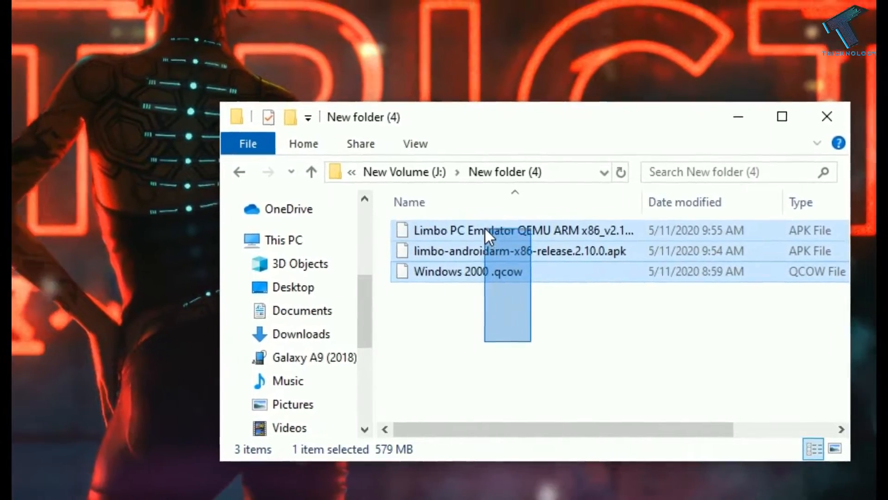
- Select all three files: both Limbo APKs and the Windows 2000 .qcow image
key(ctrl+a)
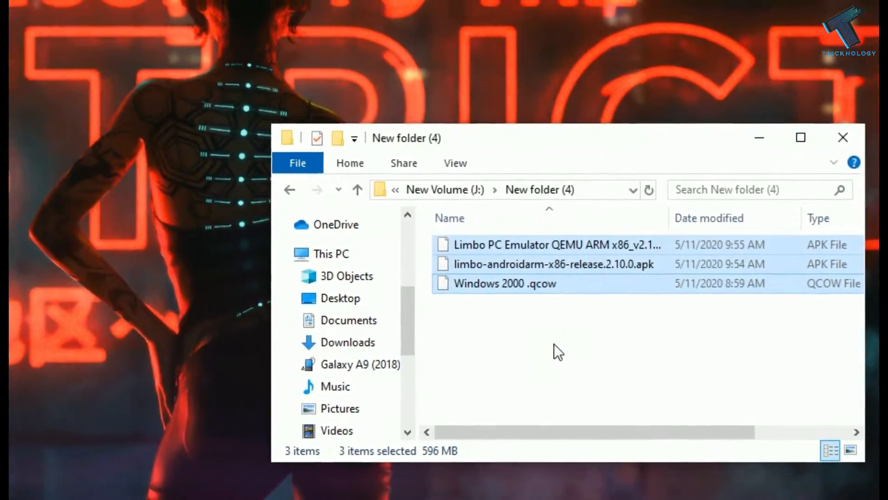